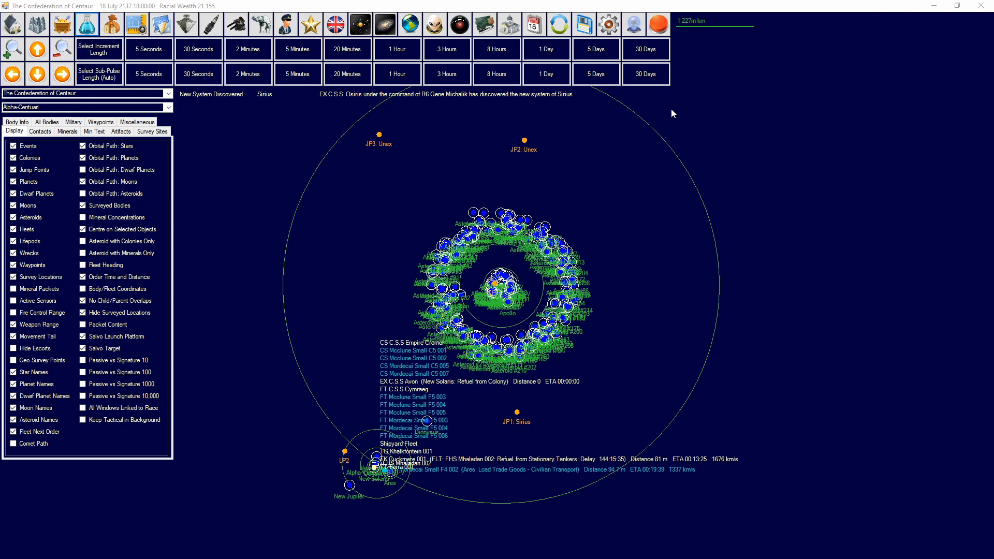
{"action": "mouse_move", "coordinate": [753, 5]}
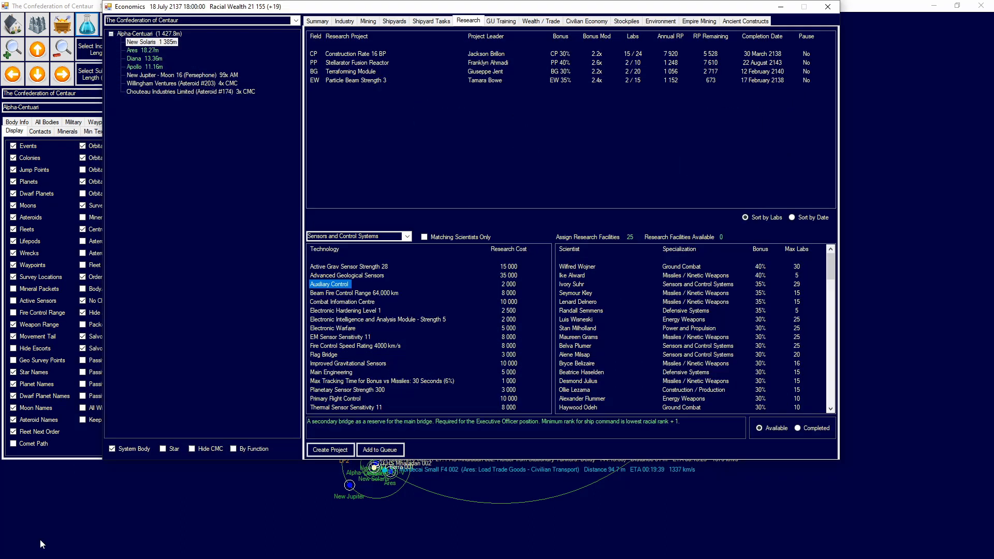
Read the Auxiliary Control and Flag Bridge entries under Sensors and Control Systems research.
{"action": "left_click", "coordinate": [407, 237]}
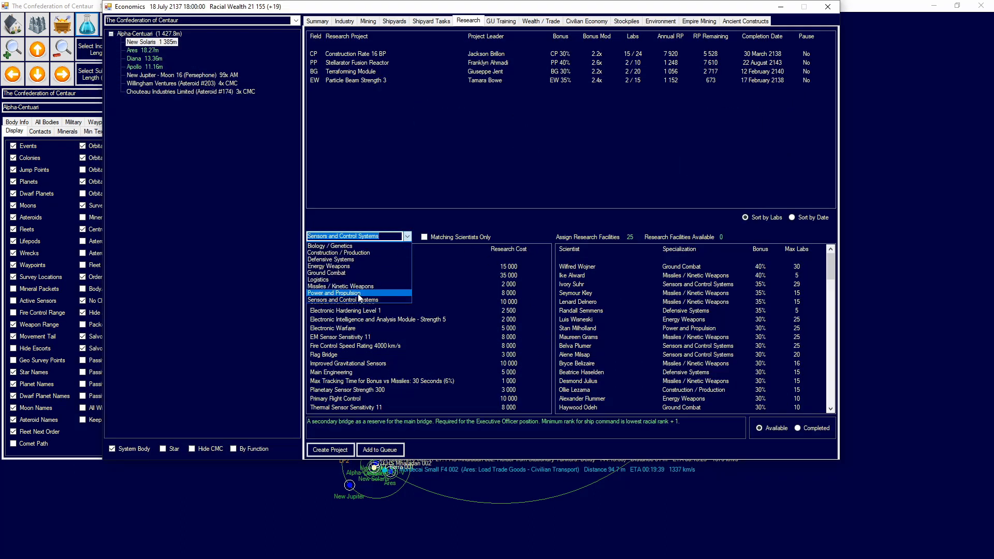
{"action": "left_click", "coordinate": [338, 293]}
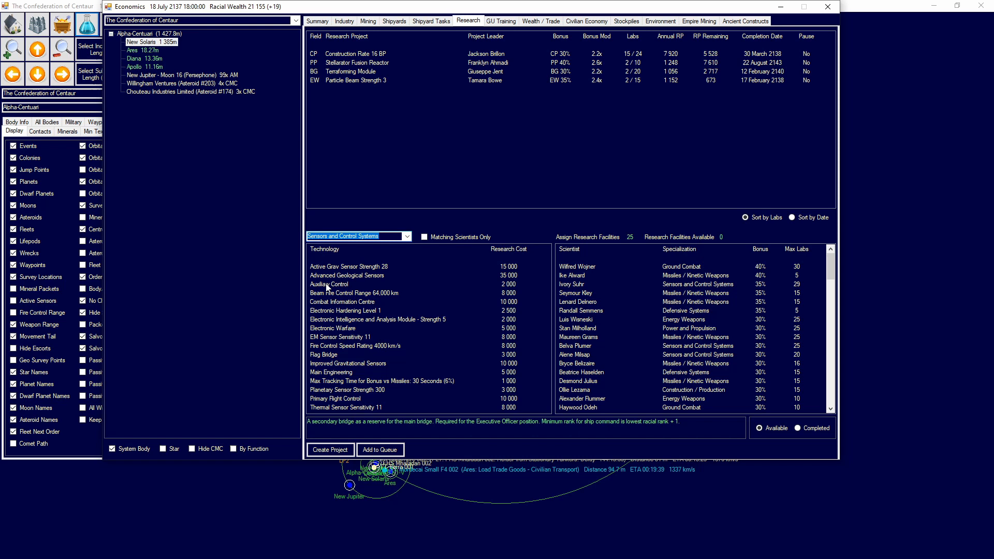
{"action": "left_click", "coordinate": [329, 284]}
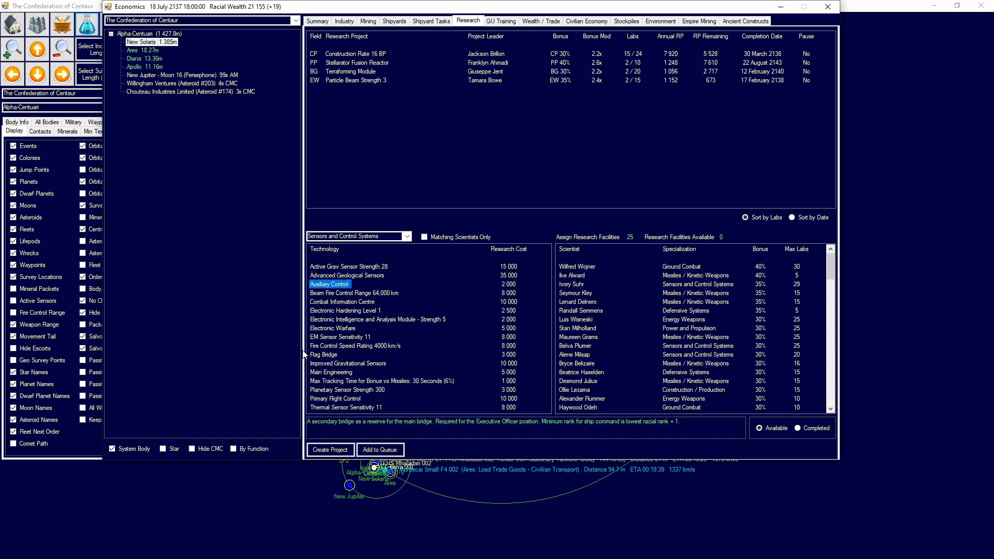
{"action": "left_click", "coordinate": [330, 354]}
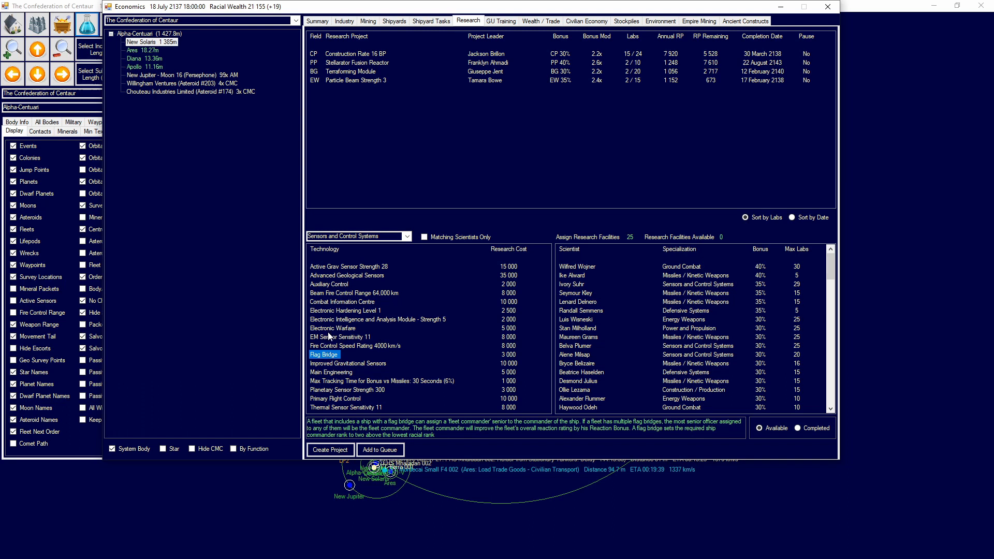
{"action": "mouse_move", "coordinate": [303, 284]}
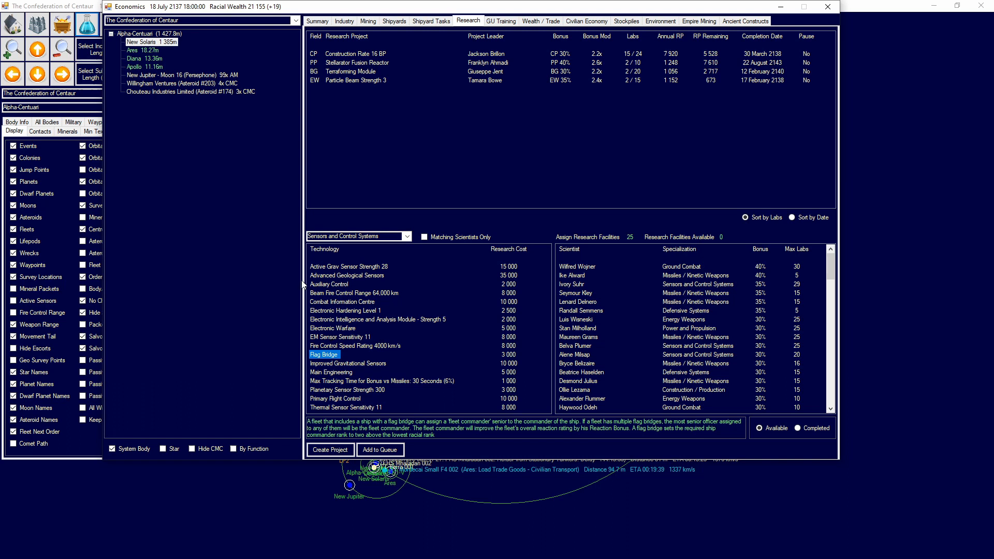
{"action": "mouse_move", "coordinate": [347, 287]}
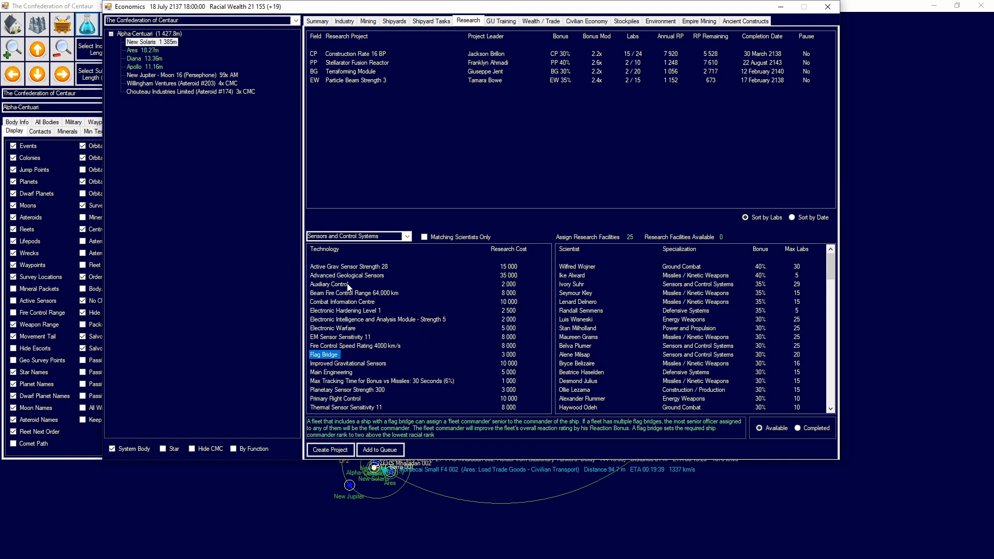
{"action": "mouse_move", "coordinate": [827, 30]}
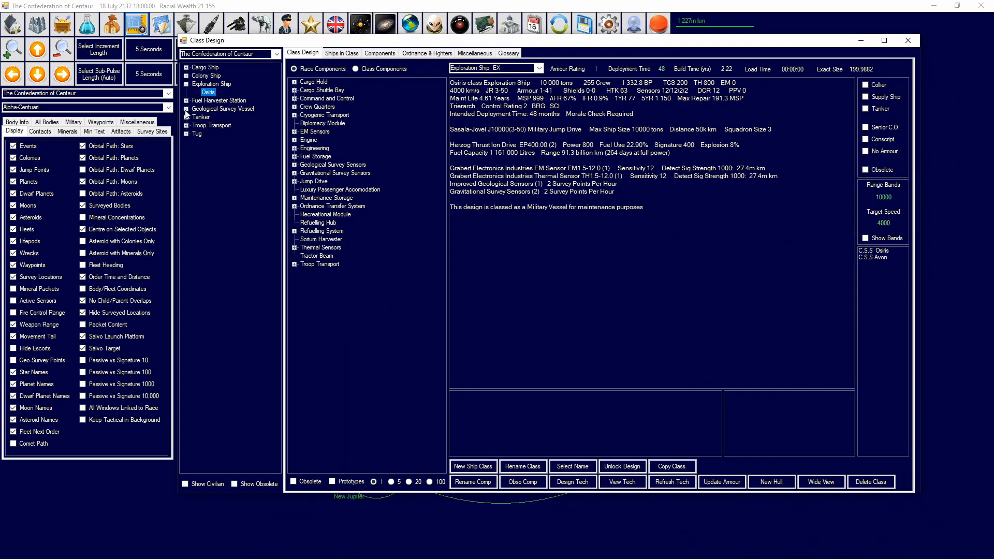
Expand Geological Survey Vessel and load the Osiris class into the design view.
{"action": "left_click", "coordinate": [213, 84]}
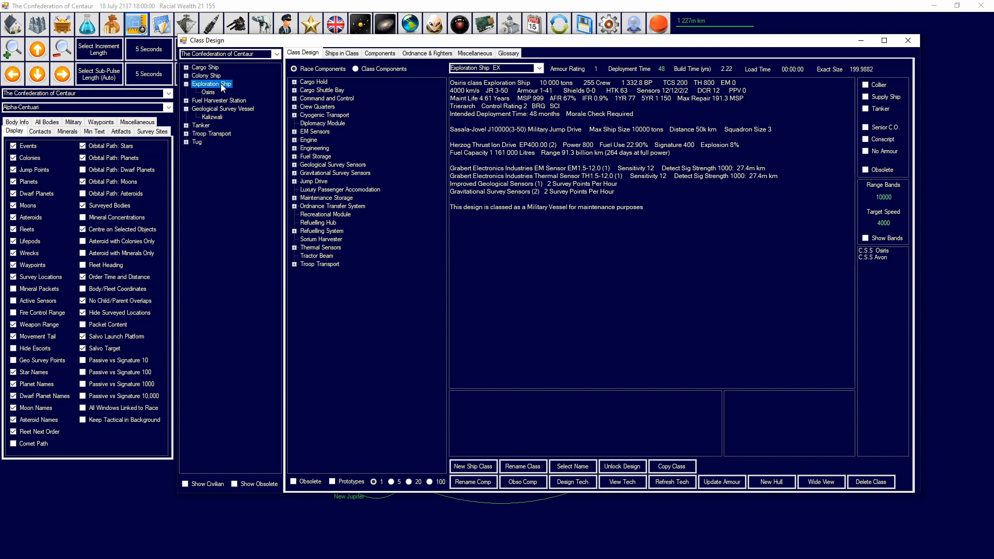
{"action": "left_click", "coordinate": [207, 91]}
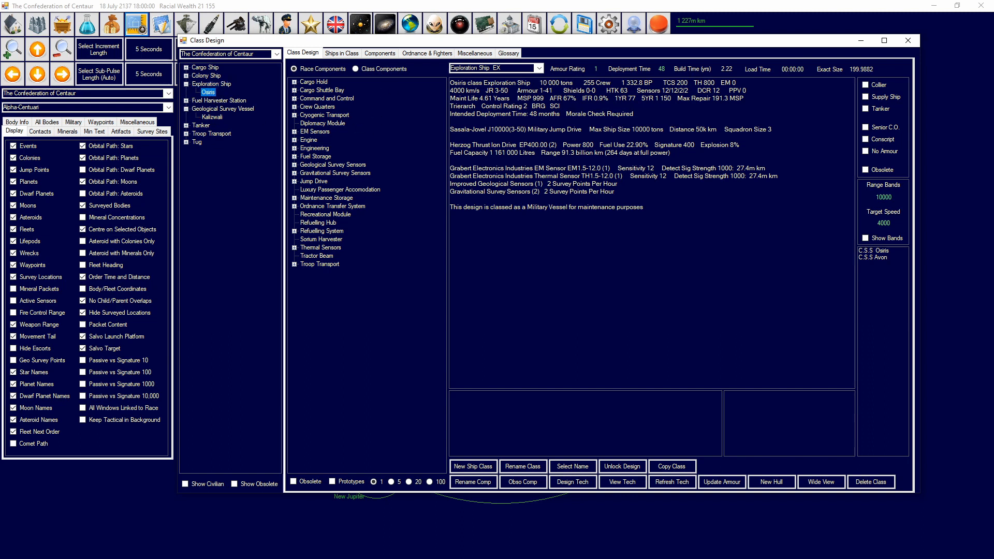
{"action": "double_click", "coordinate": [556, 106]}
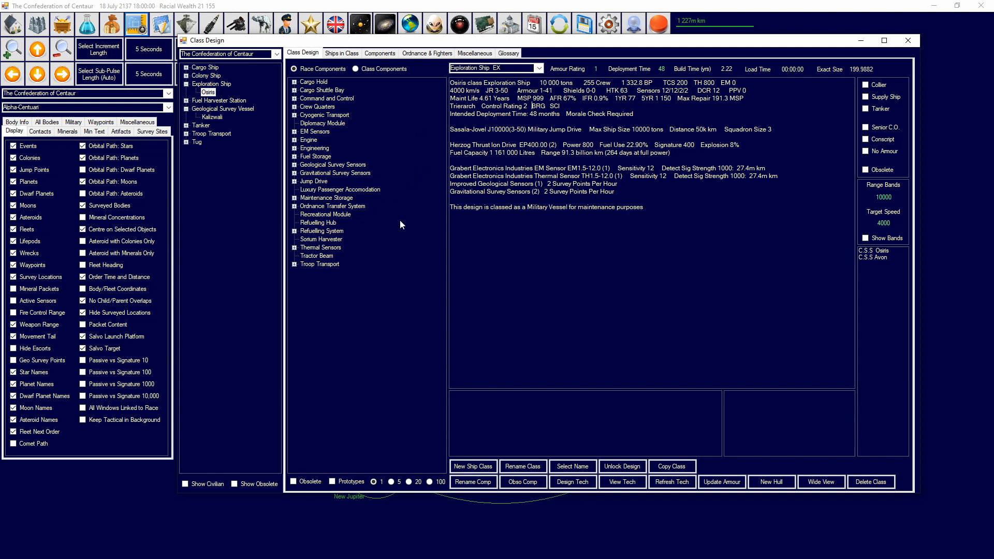
{"action": "mouse_move", "coordinate": [429, 113]}
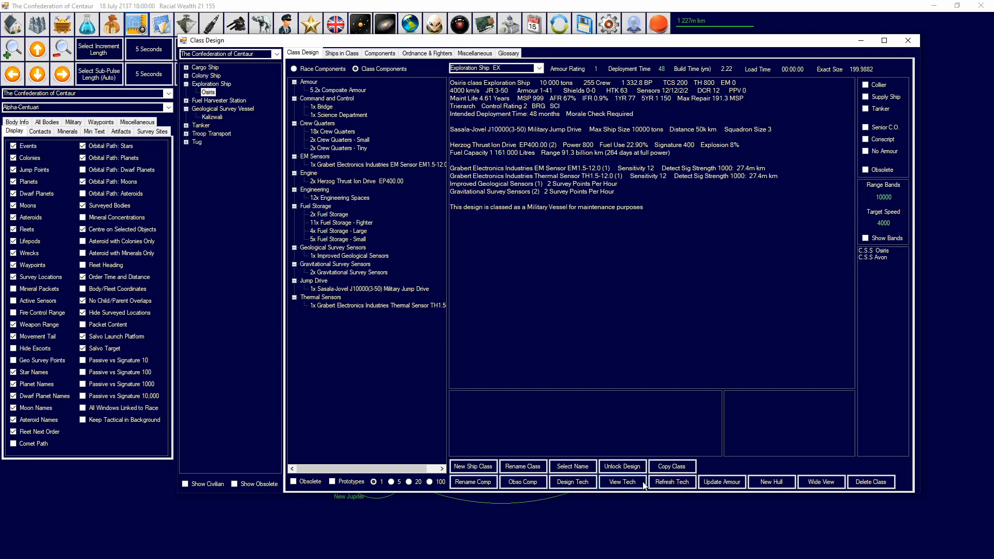
Copy the Osiris class to create 'Osiris - Copy'.
{"action": "left_click", "coordinate": [671, 466]}
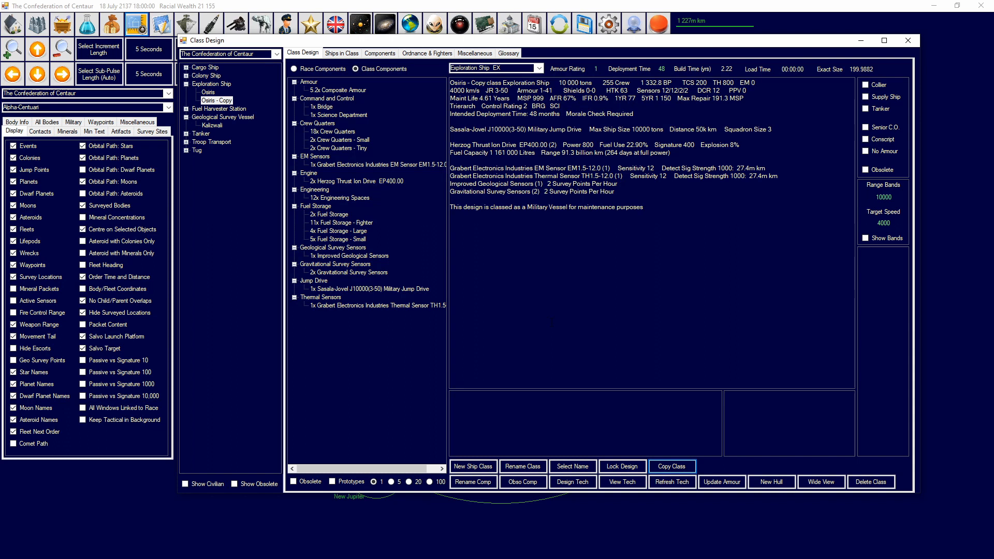
{"action": "mouse_move", "coordinate": [360, 280]}
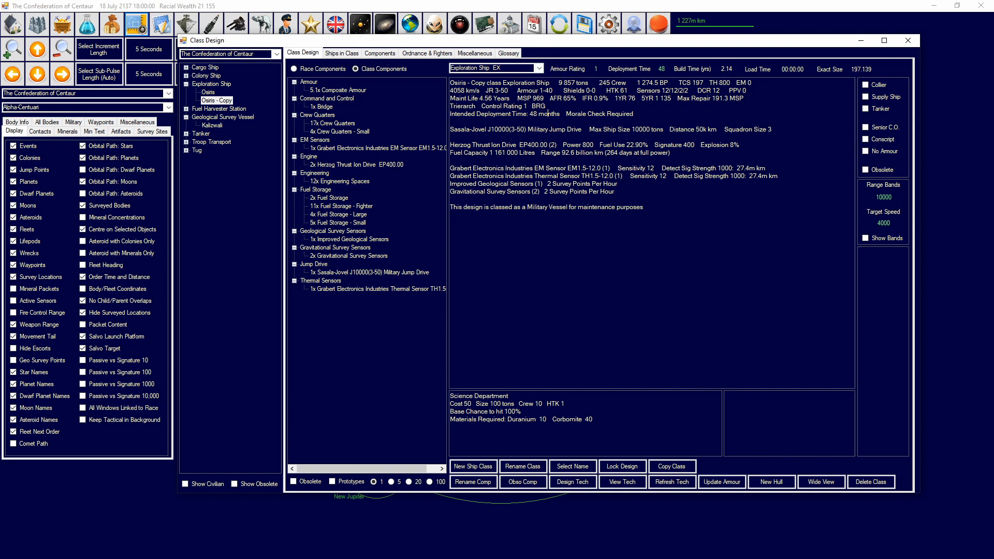
{"action": "mouse_move", "coordinate": [383, 104]}
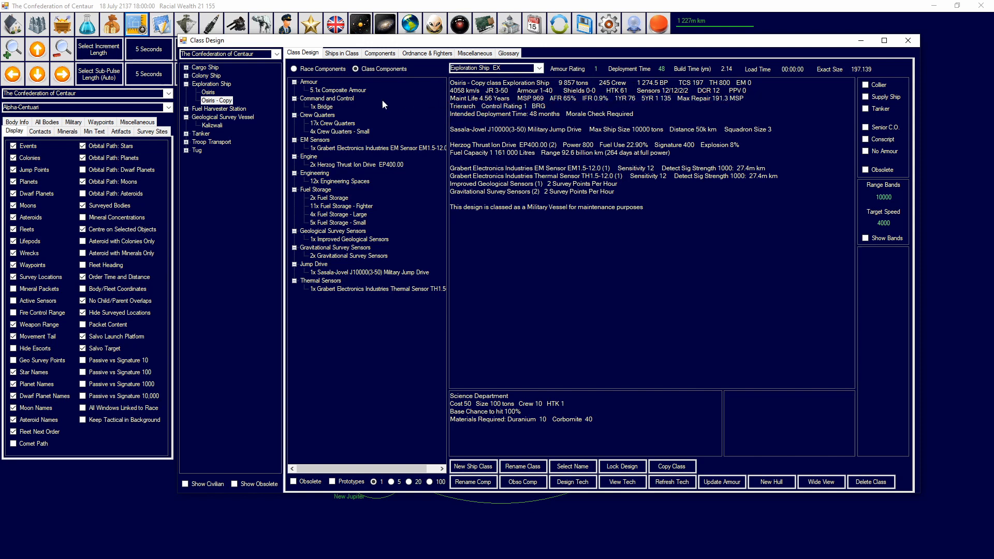
{"action": "mouse_move", "coordinate": [335, 85]}
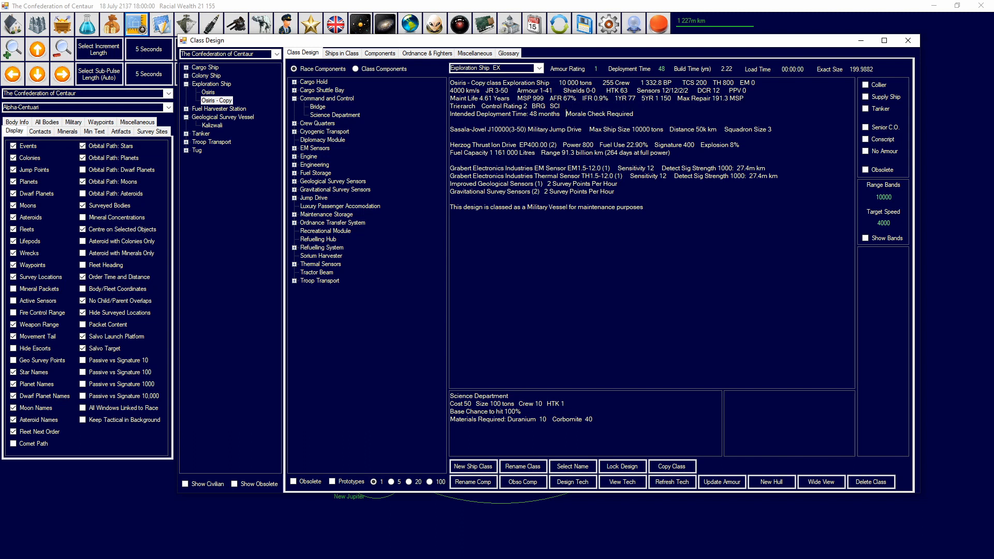
{"action": "mouse_move", "coordinate": [420, 157]}
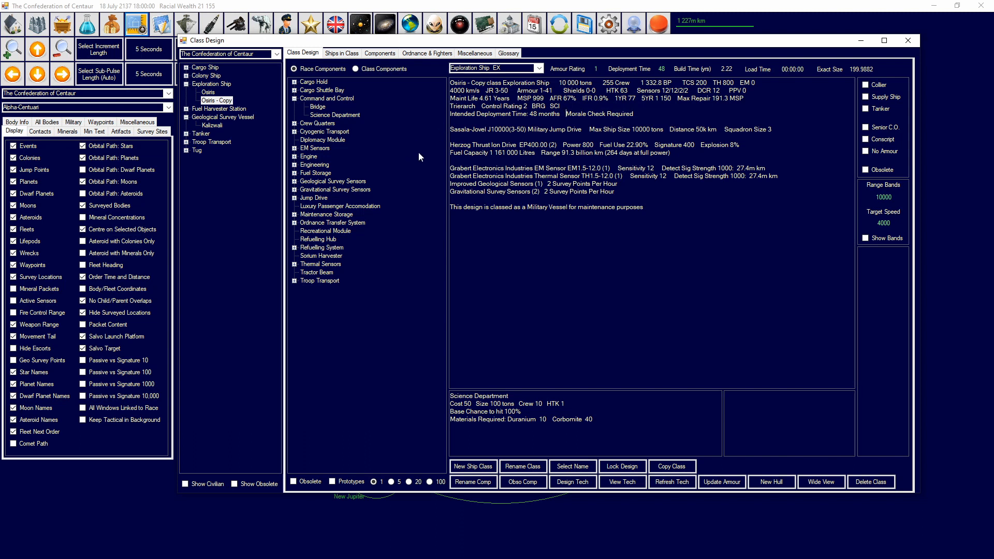
Open the Naval Organization screen showing Survey Command's ships.
{"action": "left_click", "coordinate": [332, 114]}
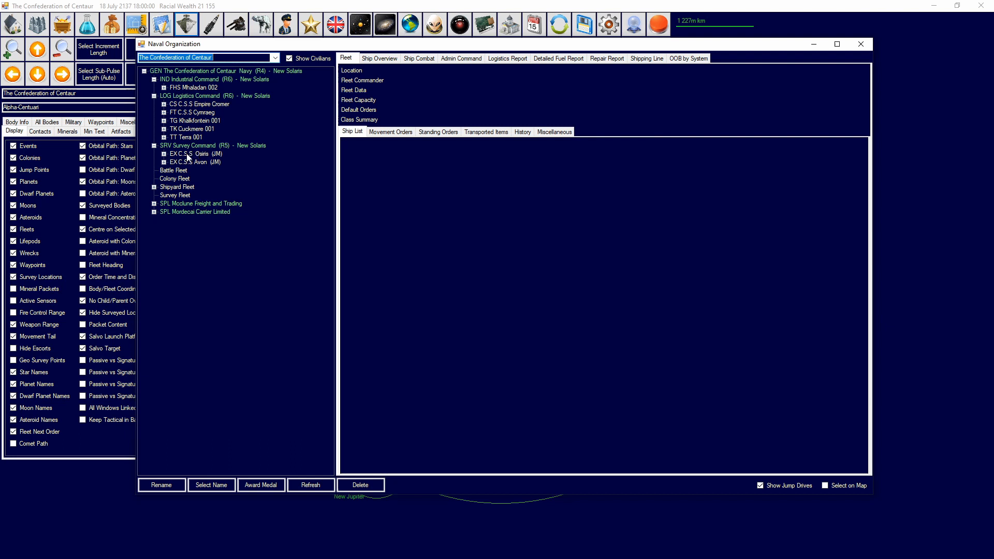
Inspect C.S.S Osiris's officers and bonuses in its fleet, then close Naval Organization.
{"action": "left_click", "coordinate": [190, 154]}
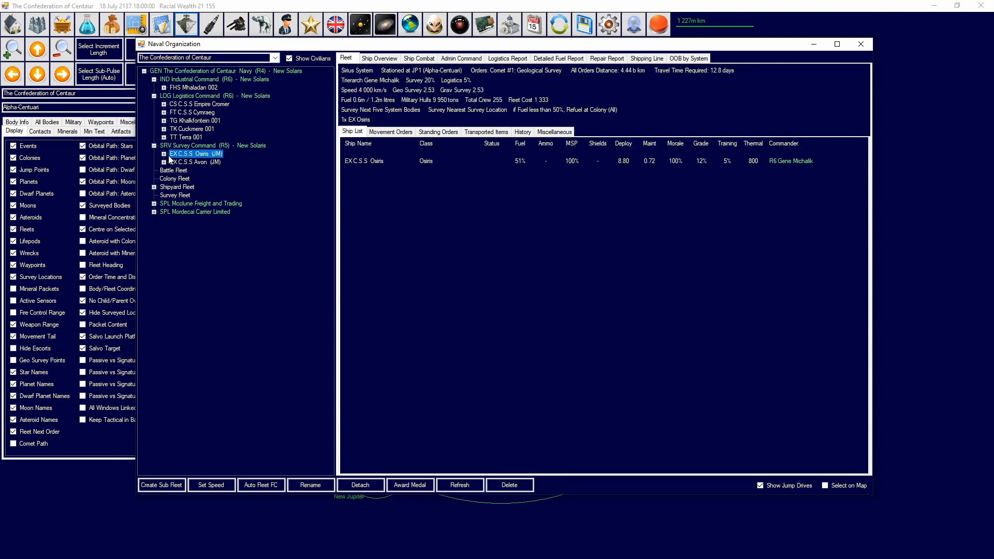
{"action": "left_click", "coordinate": [379, 58]}
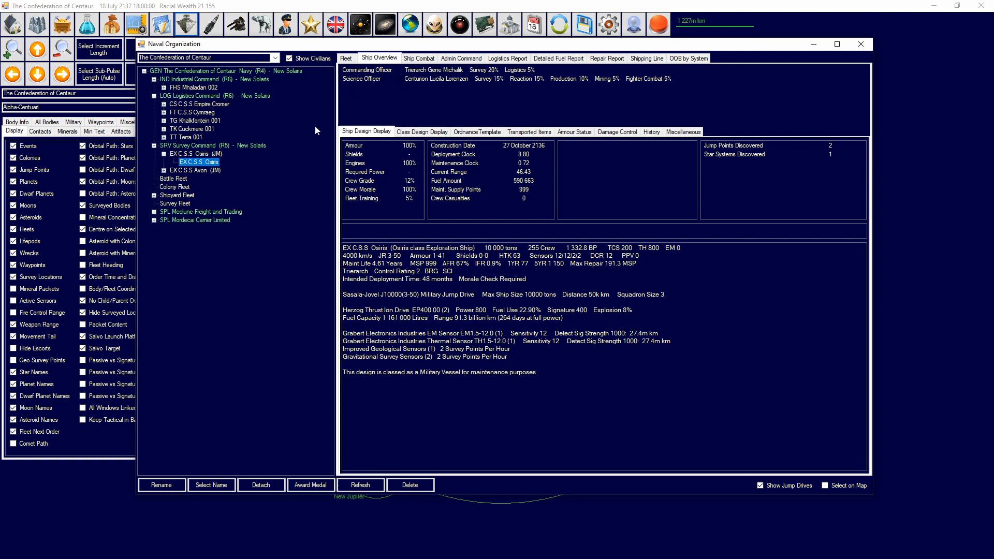
{"action": "mouse_move", "coordinate": [323, 220]}
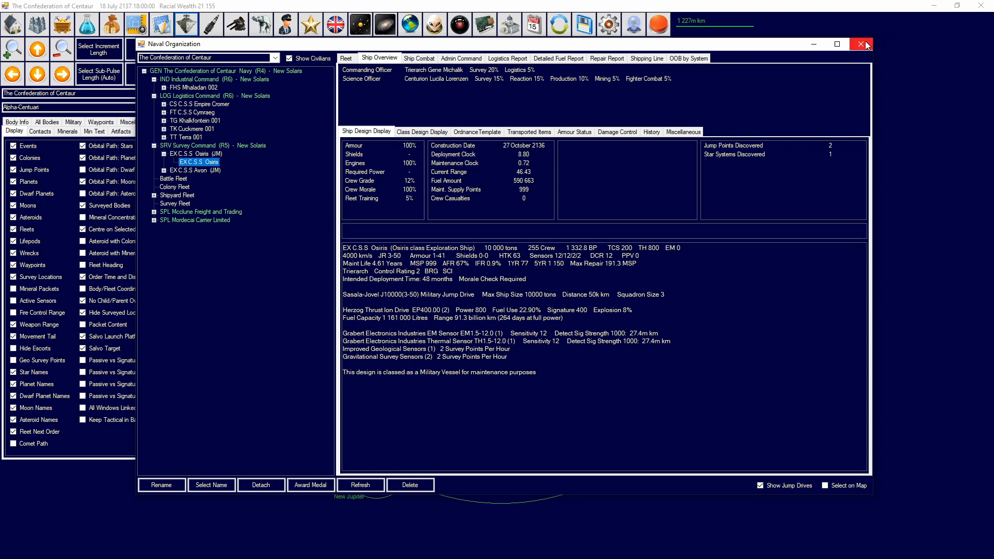
{"action": "mouse_move", "coordinate": [861, 44]}
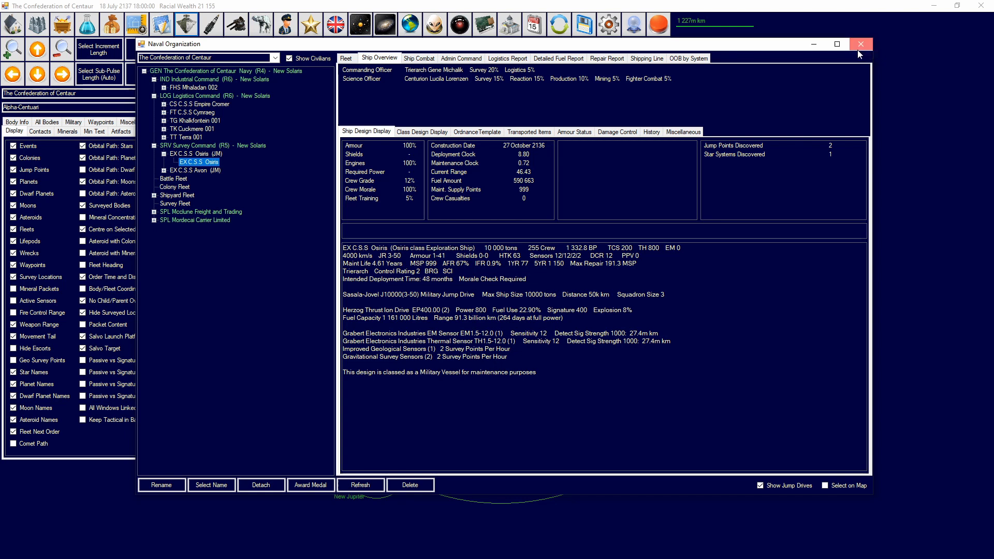
{"action": "left_click", "coordinate": [860, 43]}
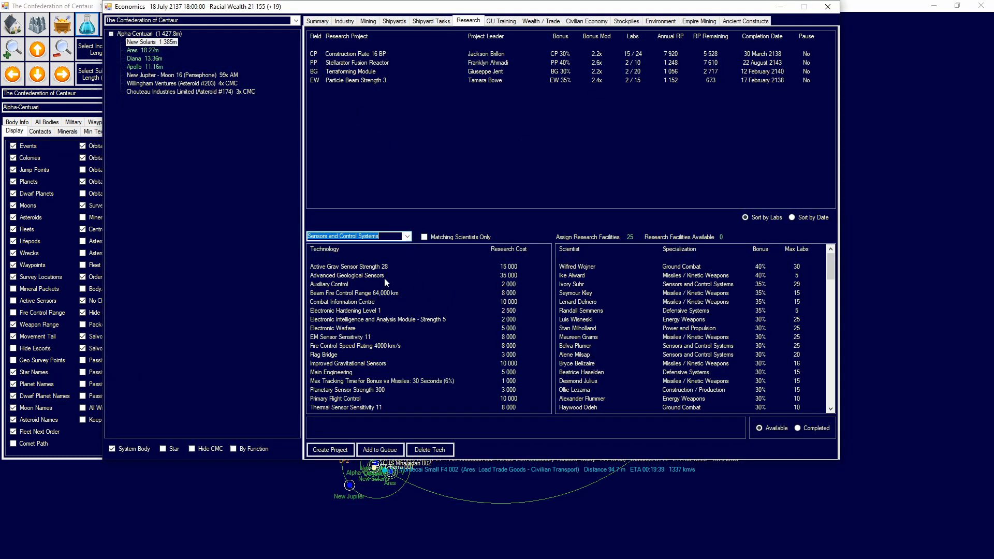
Read the Auxiliary Control and Combat Information Centre research descriptions.
{"action": "left_click", "coordinate": [328, 284]}
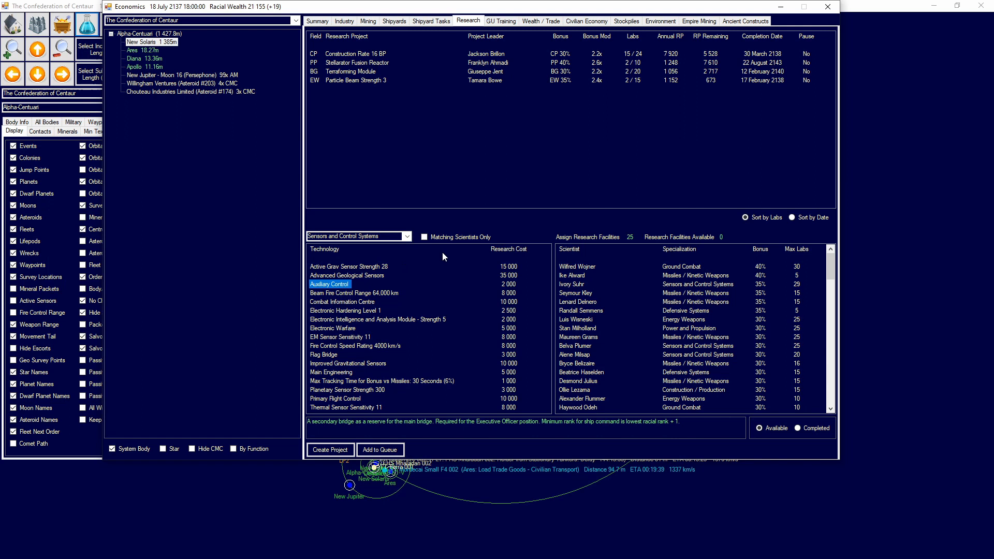
{"action": "mouse_move", "coordinate": [433, 263]}
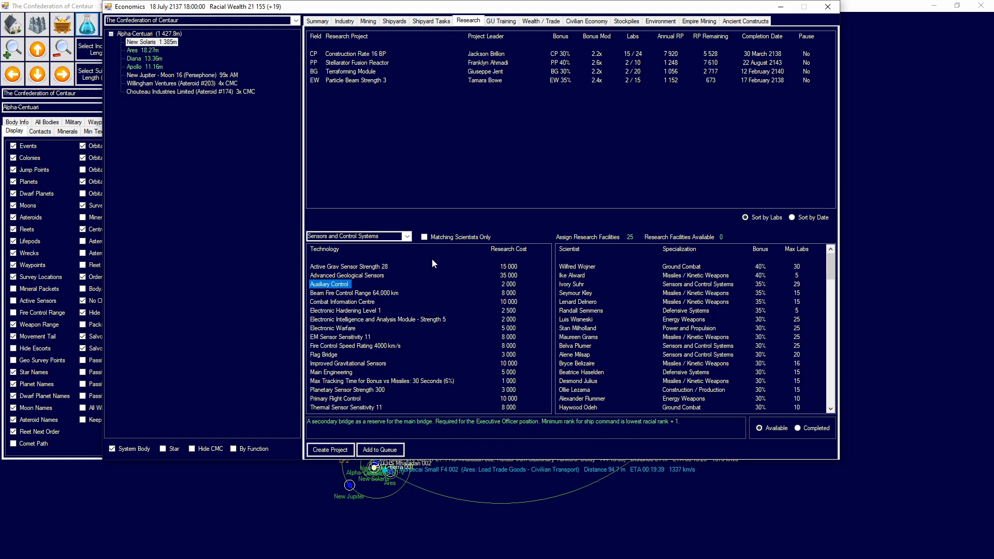
{"action": "left_click", "coordinate": [342, 302]}
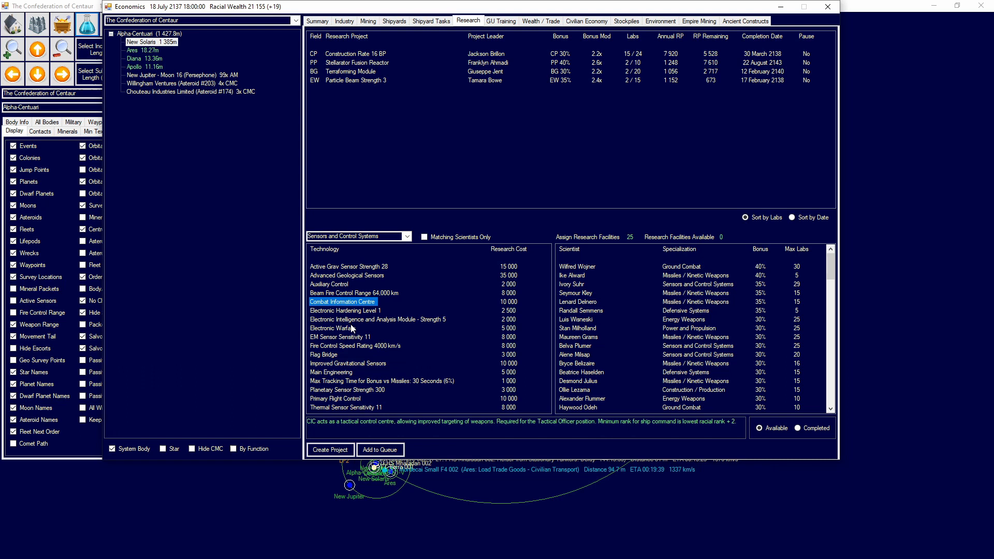
{"action": "mouse_move", "coordinate": [348, 338]}
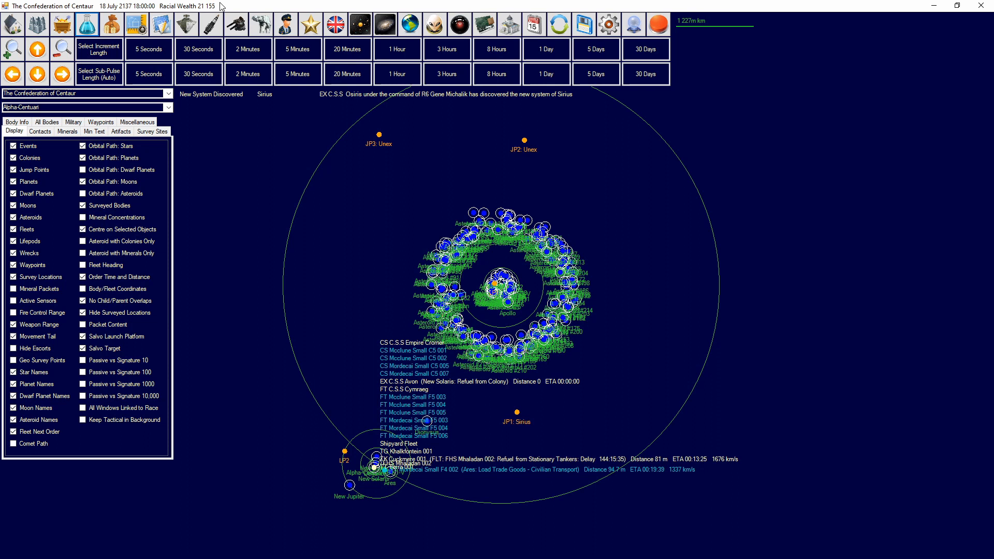
Browse officers' bonuses in Commanders, highlighting Denny Petrey's 10% Tactical bonus.
{"action": "left_click", "coordinate": [284, 25]}
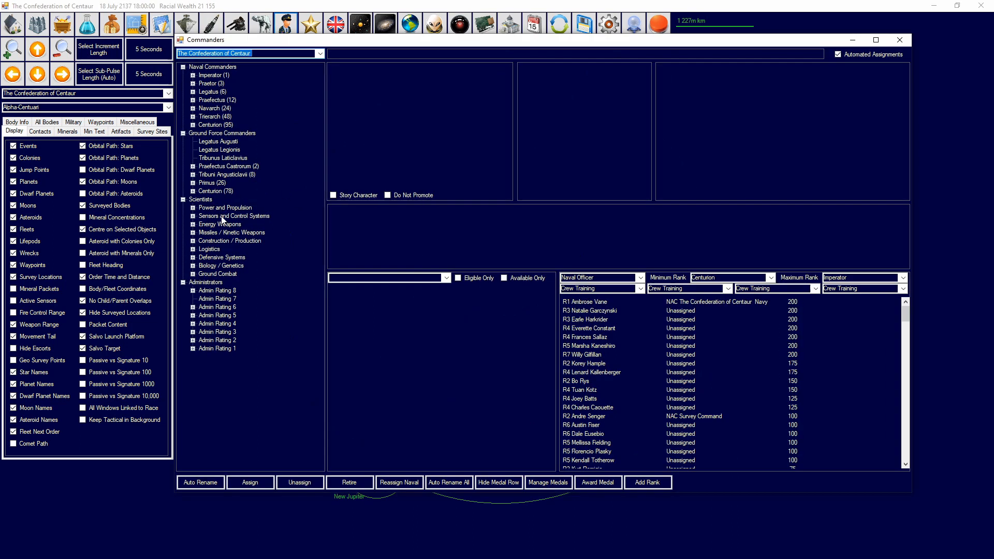
{"action": "left_click", "coordinate": [224, 183]}
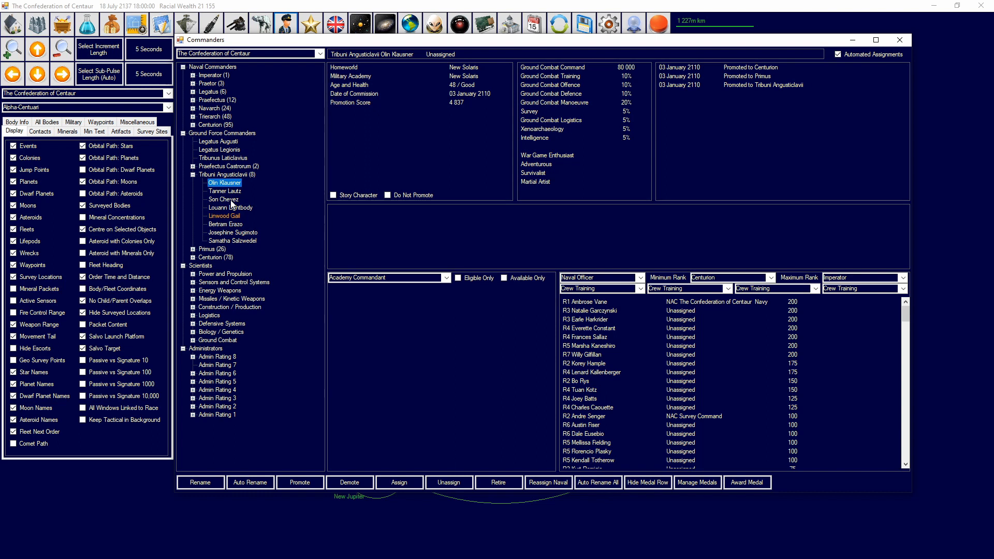
{"action": "left_click", "coordinate": [223, 199]}
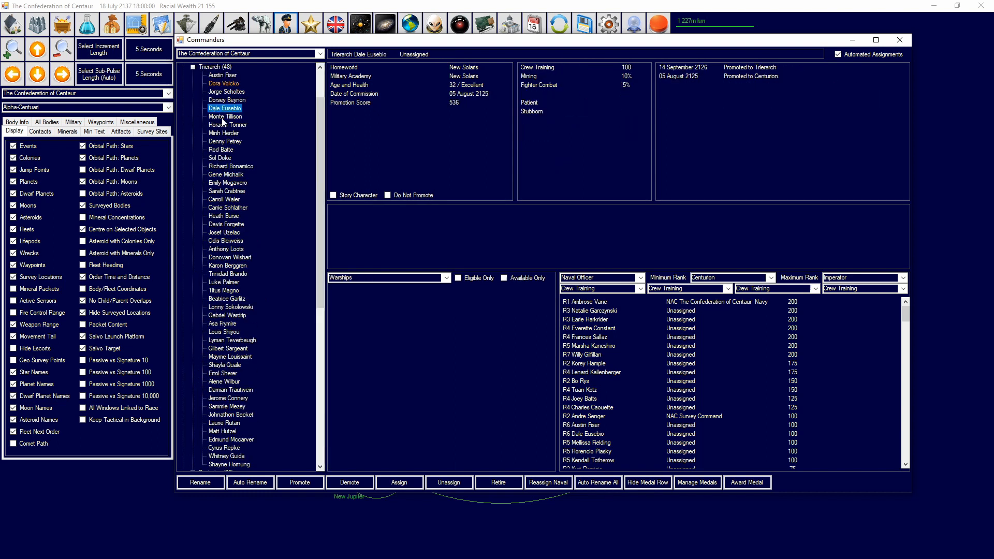
{"action": "left_click", "coordinate": [226, 125]}
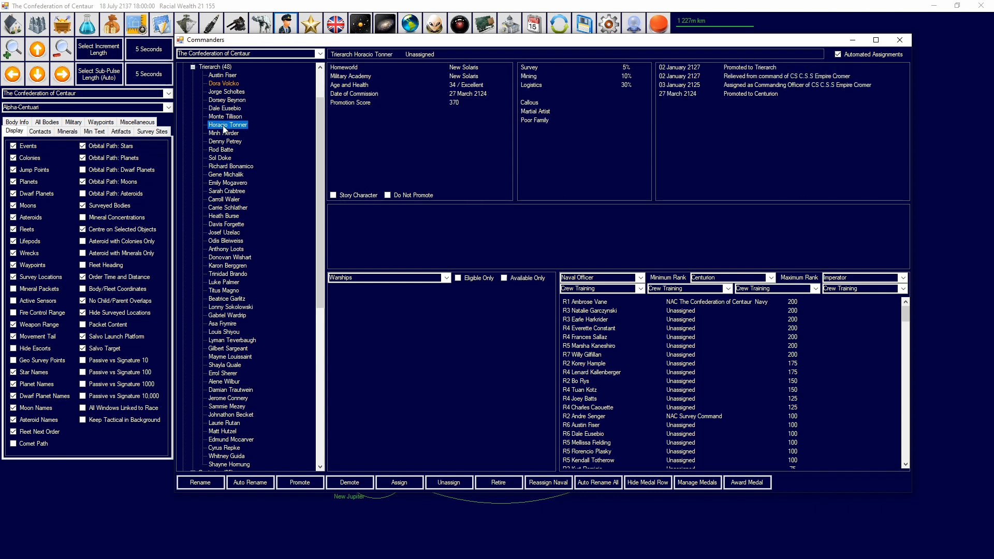
{"action": "left_click", "coordinate": [224, 140]}
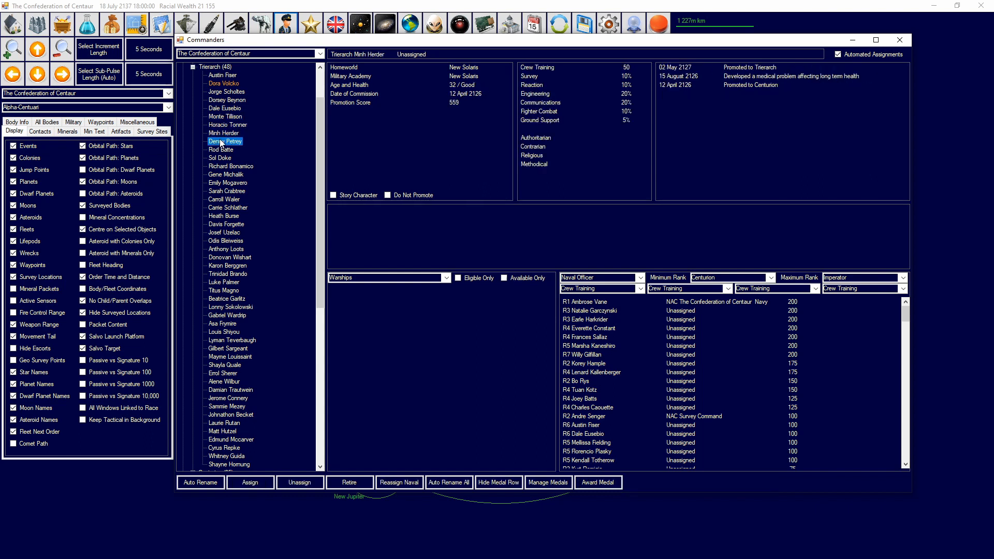
{"action": "left_click", "coordinate": [225, 141]}
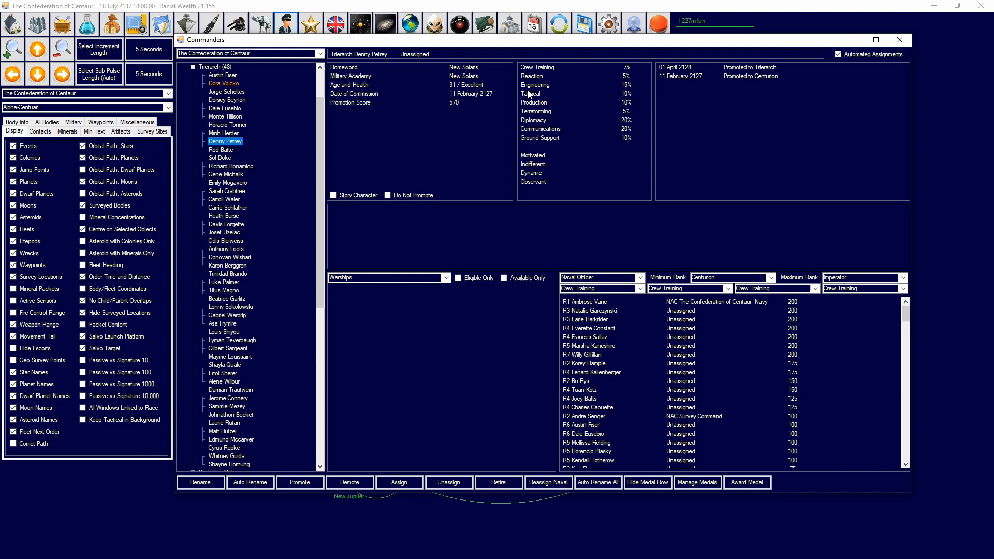
{"action": "left_click", "coordinate": [531, 93]}
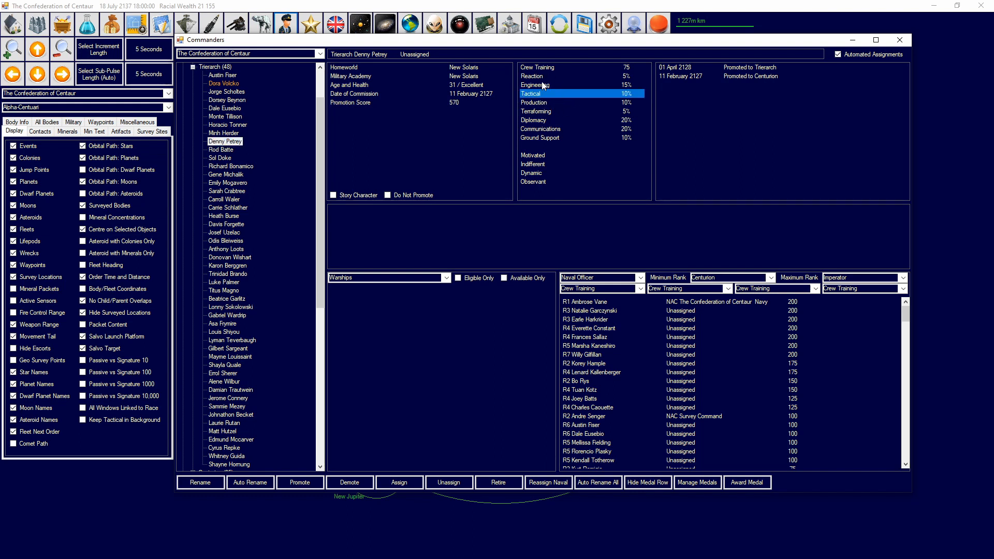
{"action": "mouse_move", "coordinate": [518, 155]}
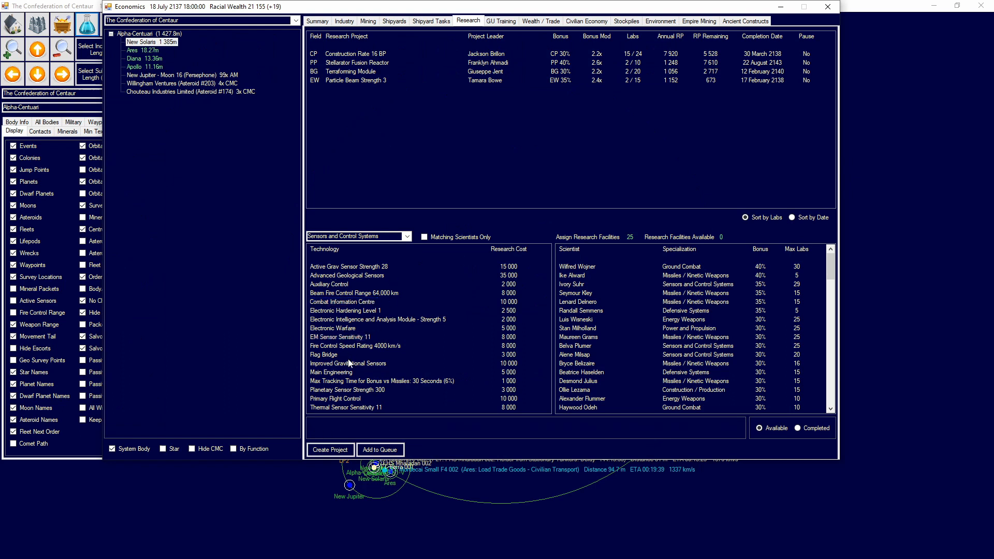
Read the Flag Bridge, Main Engineering and Primary Flight Control research descriptions.
{"action": "left_click", "coordinate": [324, 354]}
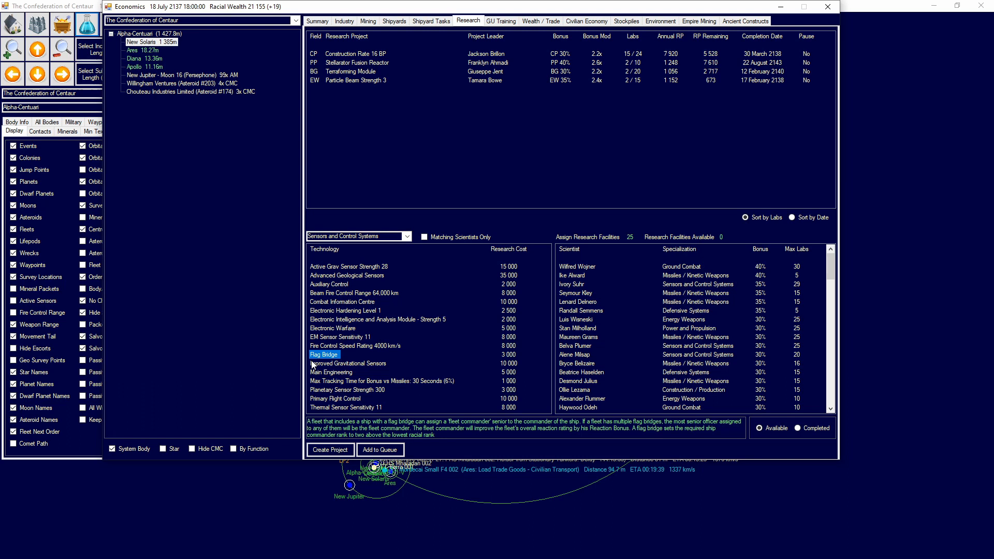
{"action": "mouse_move", "coordinate": [358, 374]}
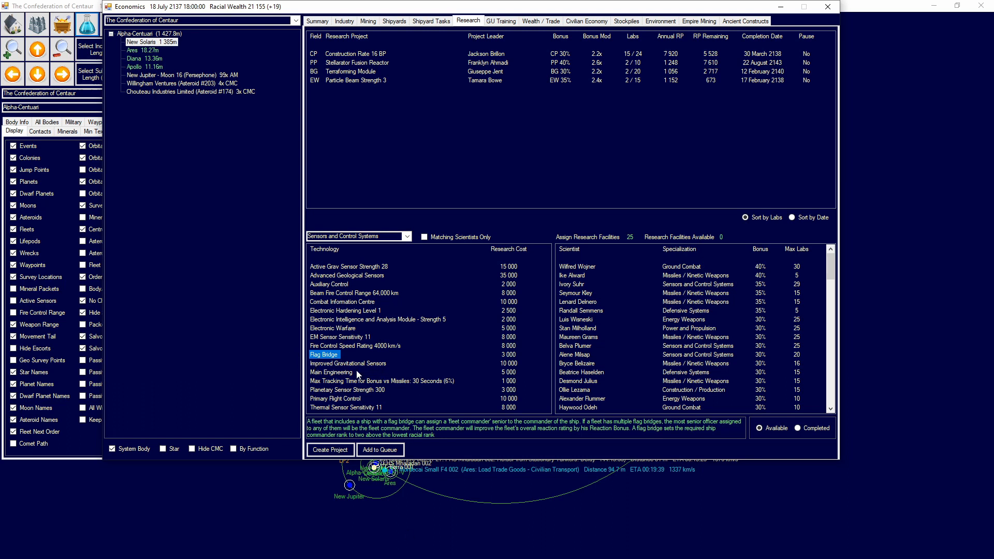
{"action": "left_click", "coordinate": [332, 372]}
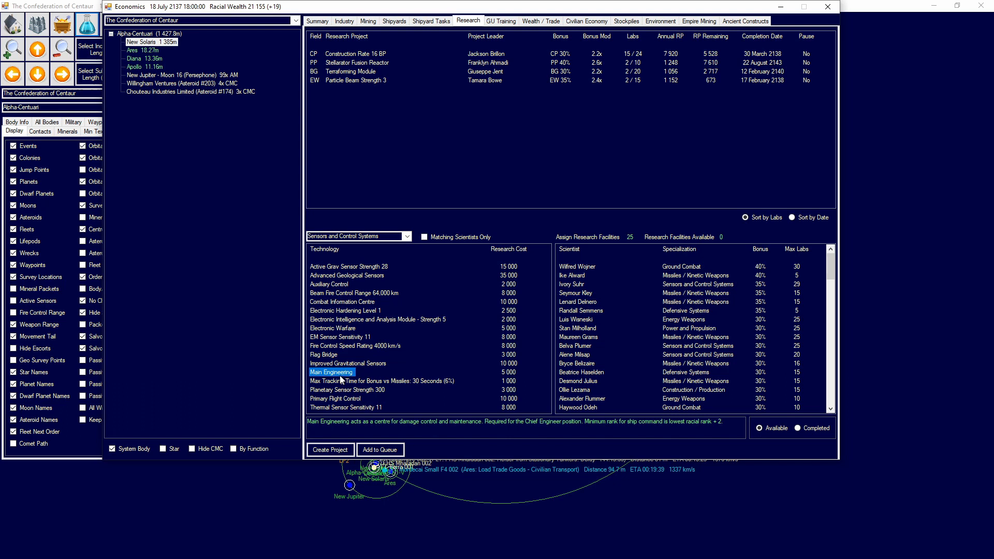
{"action": "mouse_move", "coordinate": [325, 405]}
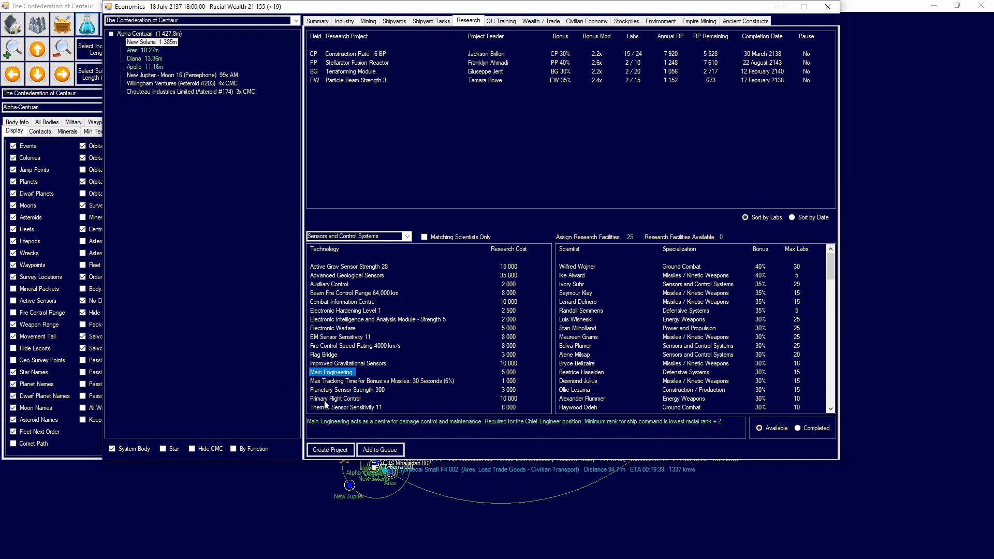
{"action": "left_click", "coordinate": [335, 398]}
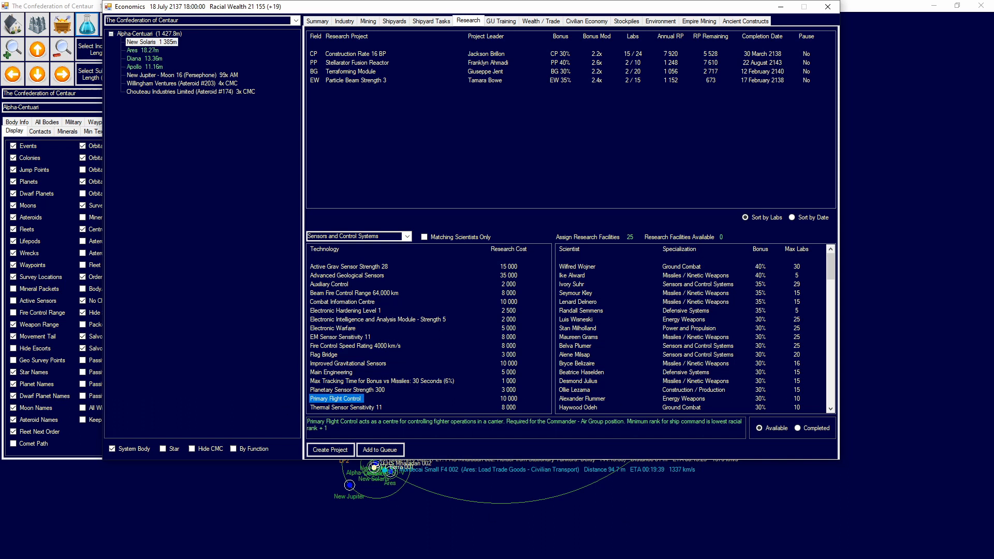
{"action": "mouse_move", "coordinate": [441, 393]}
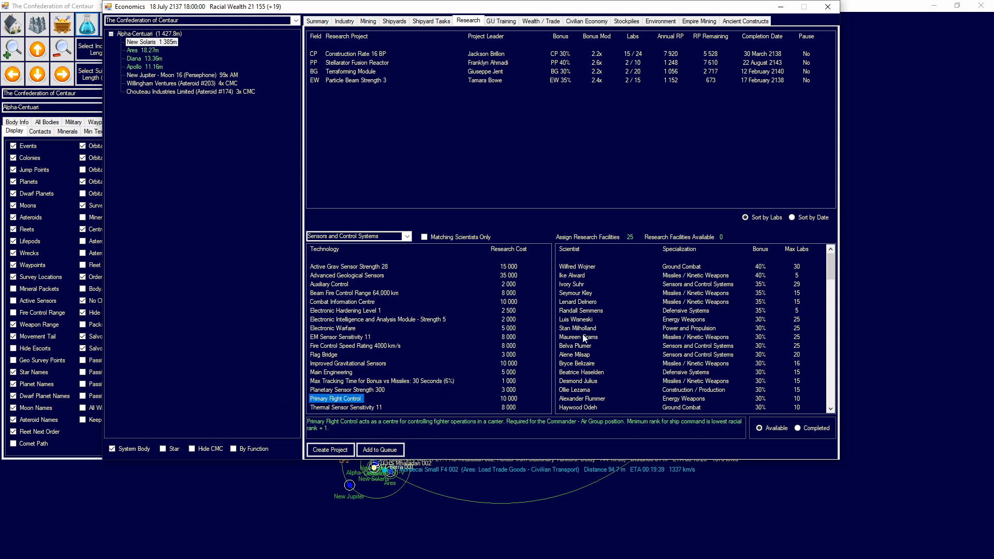
{"action": "scroll", "scroll_direction": "down", "scroll_amount": 3}
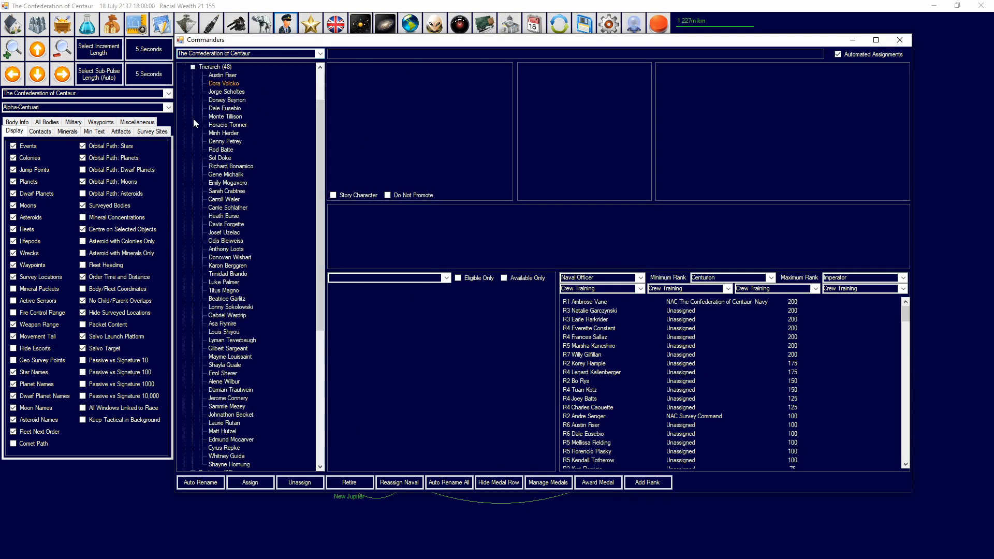
View Trierarch Monte Tillison's 20% Engineering and 10% Fighter Operations bonuses.
{"action": "left_click", "coordinate": [224, 116]}
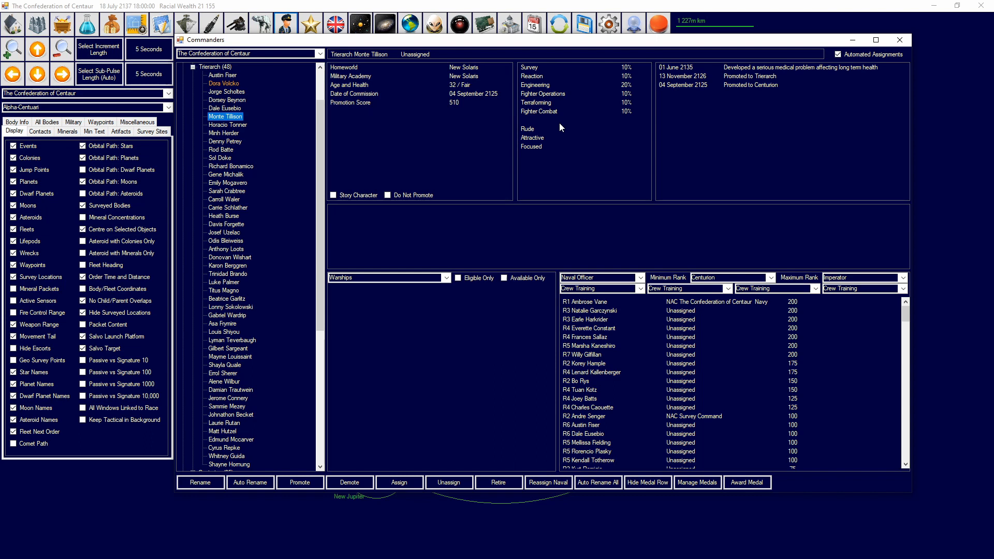
{"action": "mouse_move", "coordinate": [554, 119]}
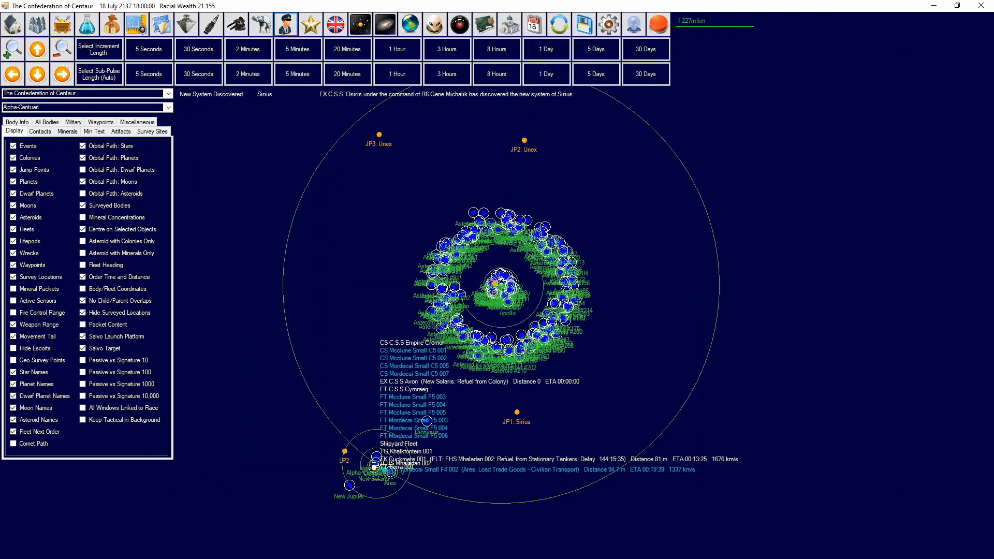
{"action": "mouse_move", "coordinate": [646, 95]}
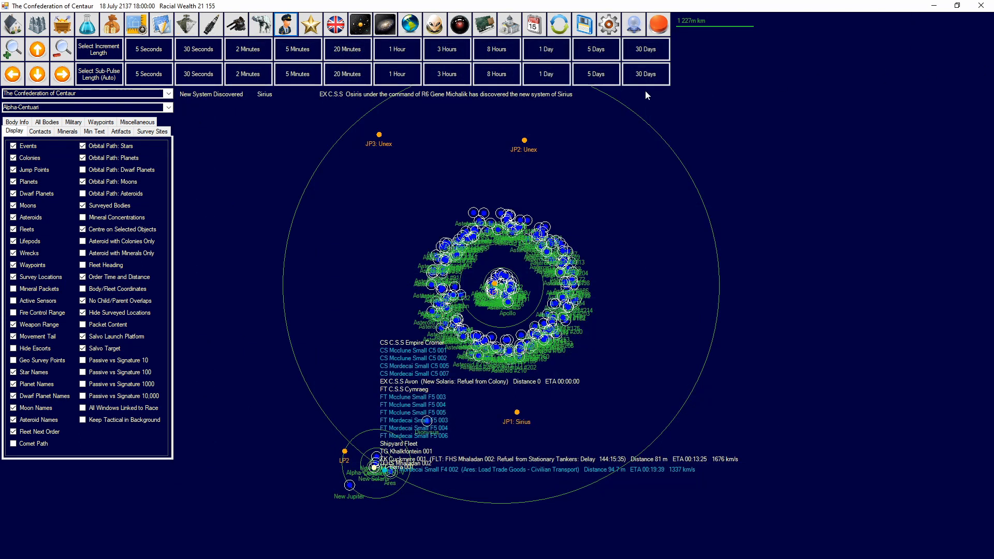
{"action": "left_click", "coordinate": [248, 74]}
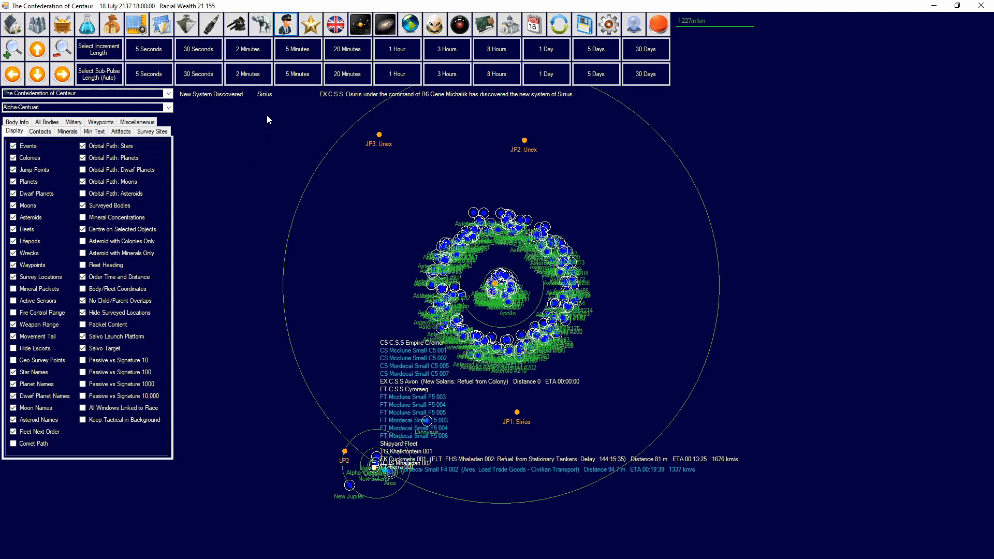
{"action": "mouse_move", "coordinate": [268, 103]}
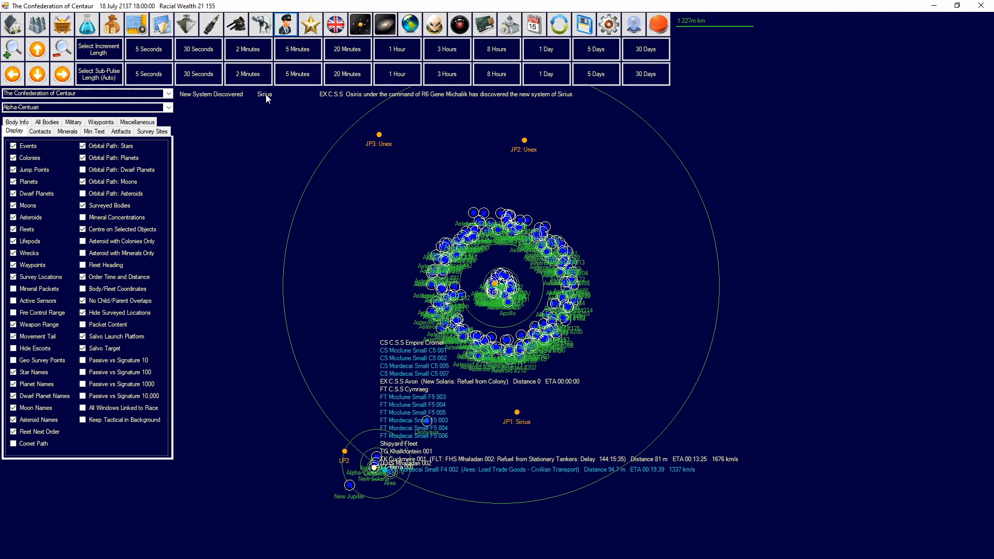
{"action": "mouse_move", "coordinate": [268, 98]}
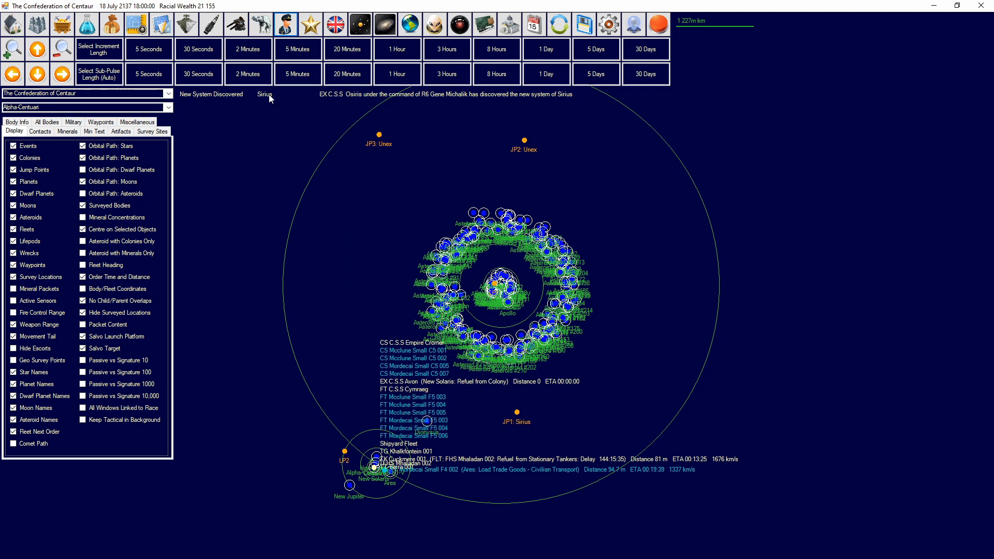